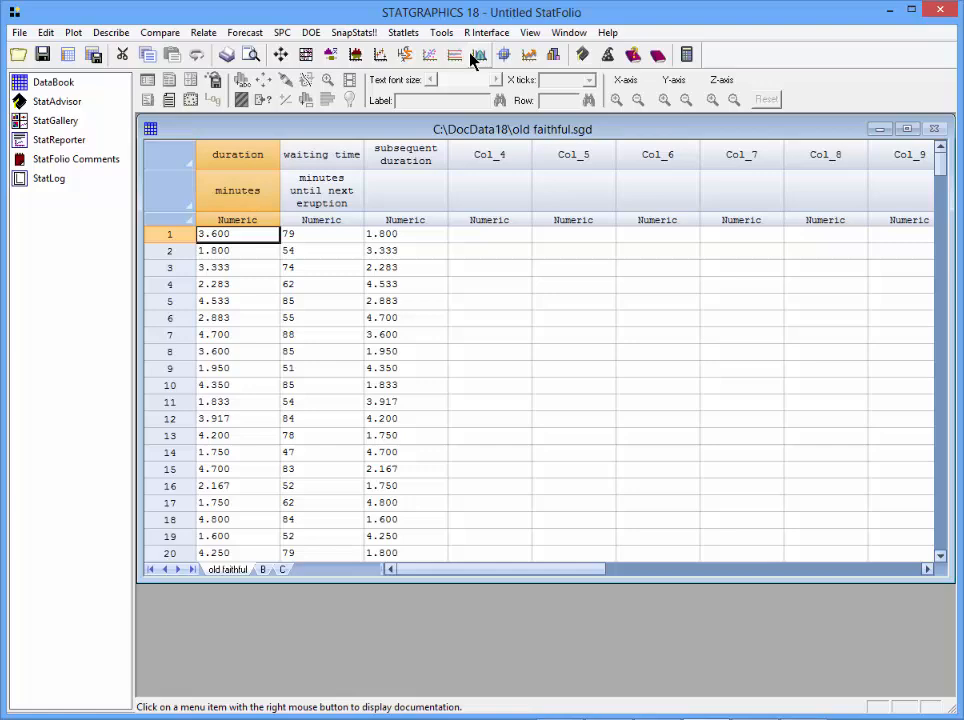
Start the Trivariate Density statlet from the Statlets Data Exploration menu
click(403, 32)
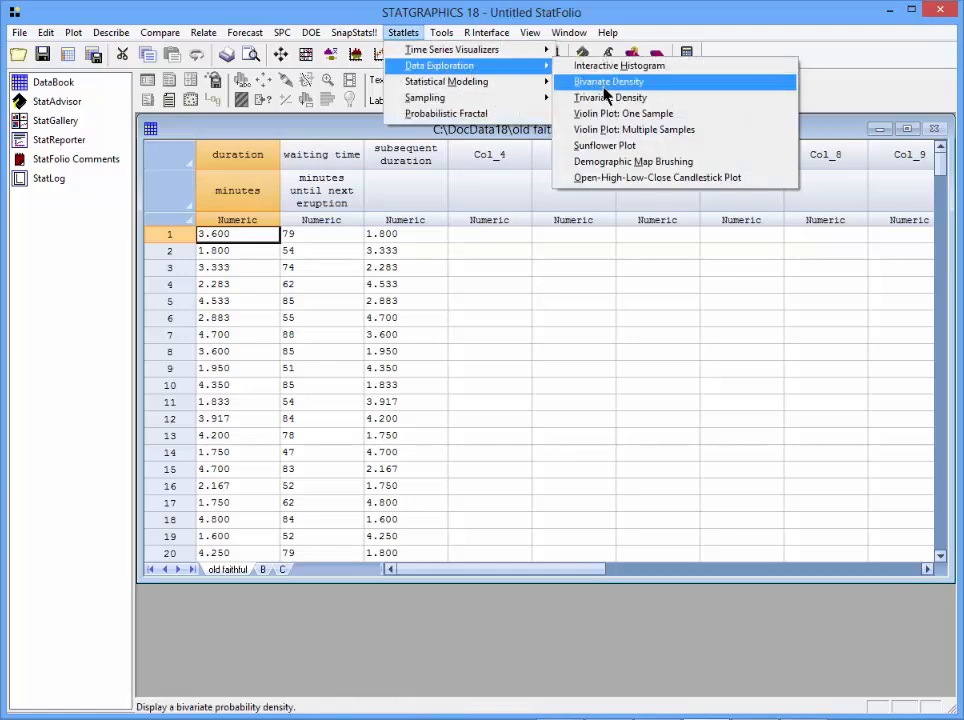
click(606, 97)
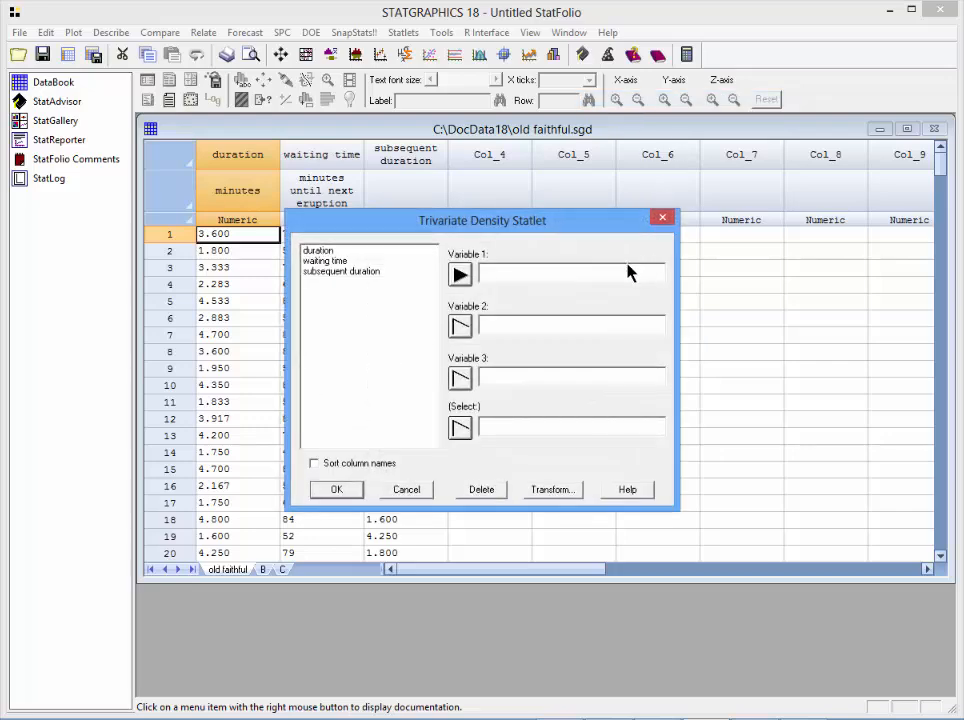
mouse_move(340, 258)
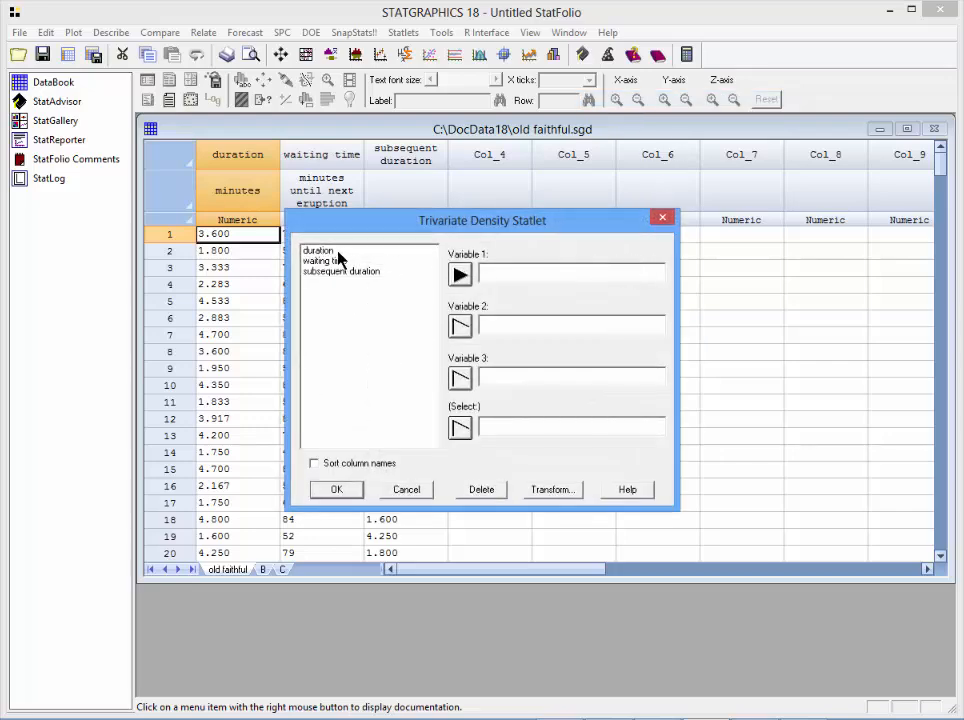
Assign duration, waiting time and subsequent duration as Variables 1-3 and create the 3D scatterplot
click(318, 250)
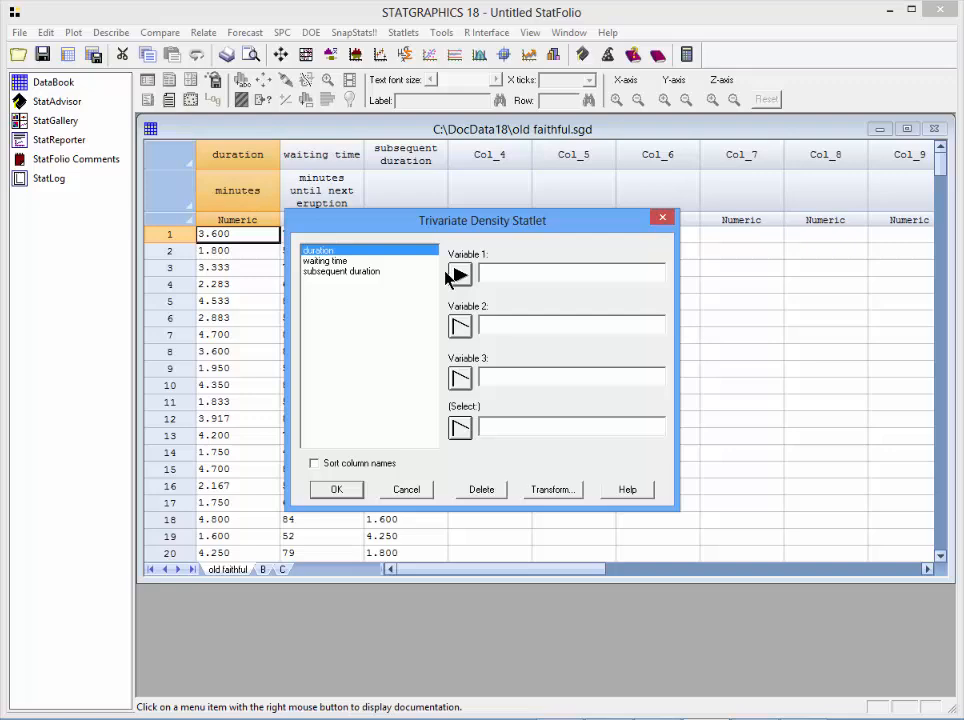
click(459, 275)
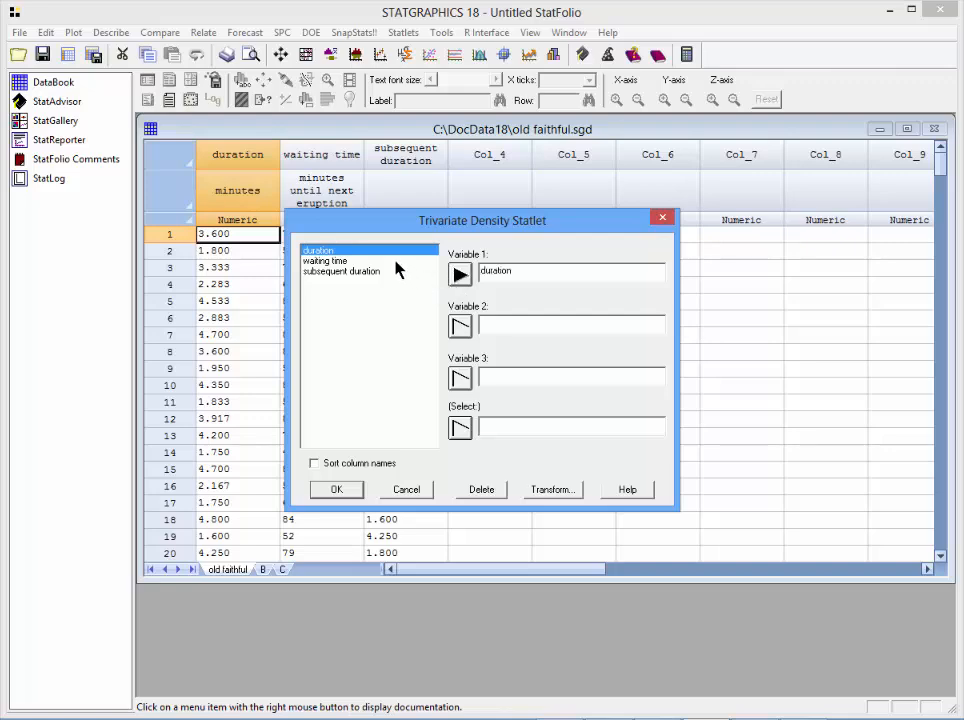
click(325, 260)
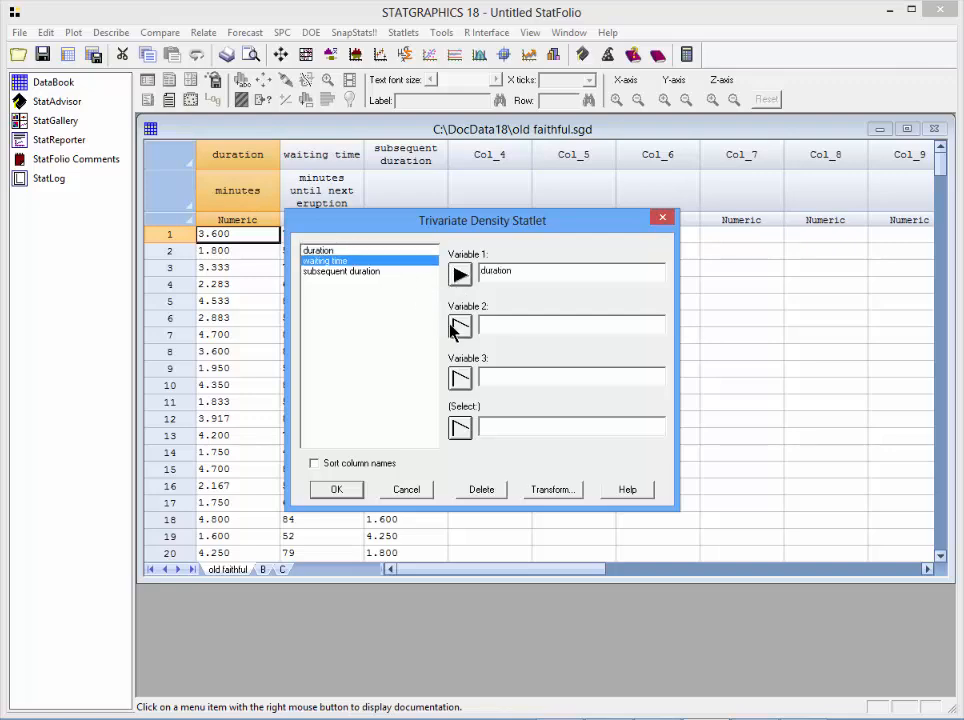
click(459, 326)
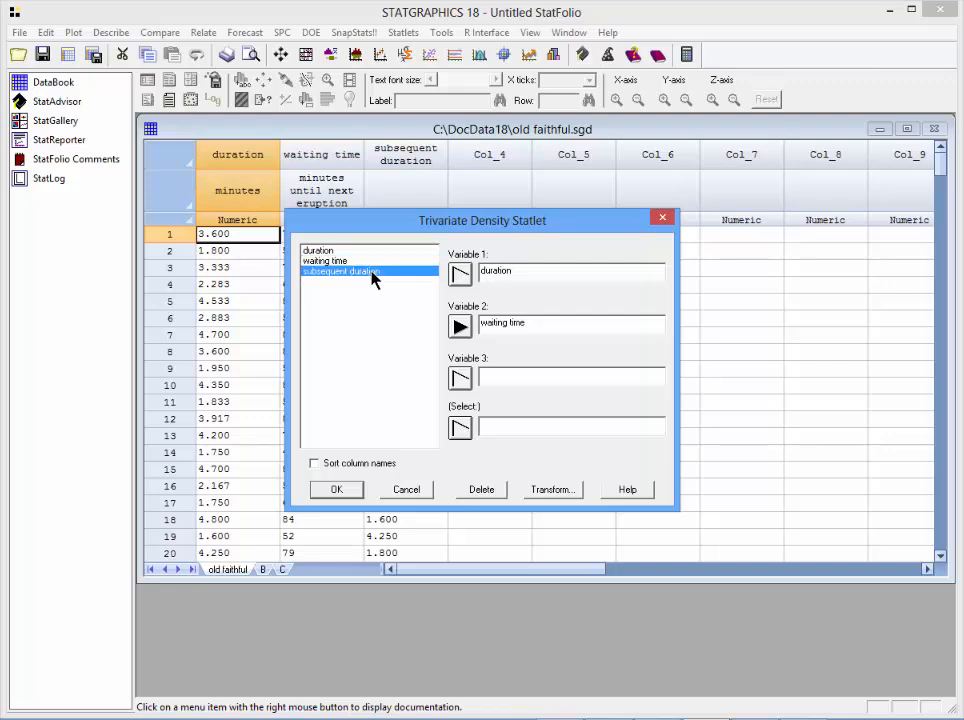
click(460, 377)
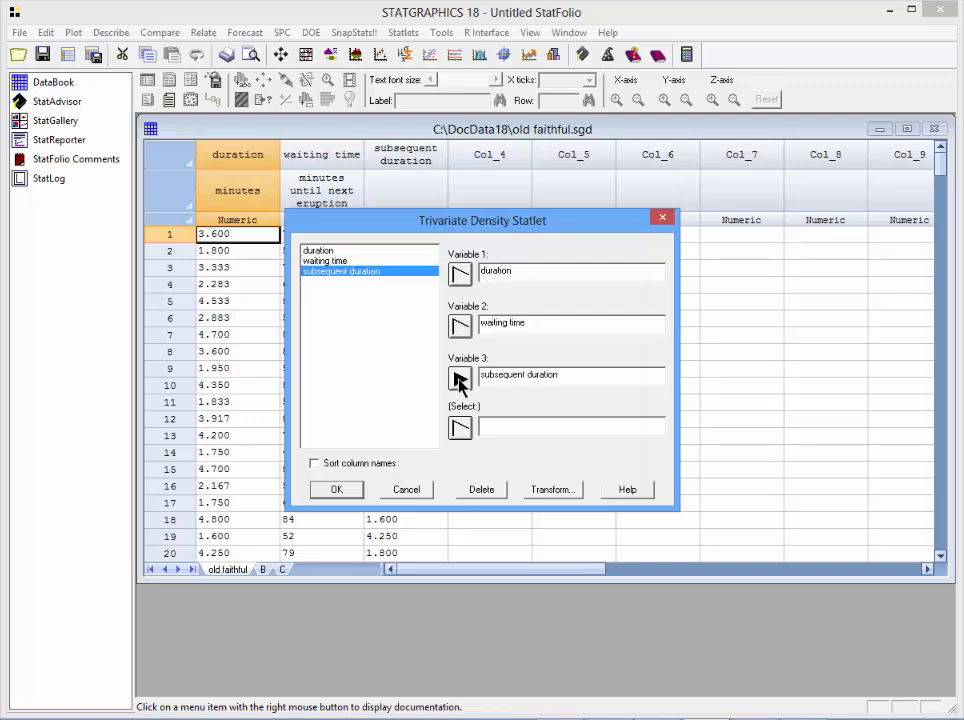
click(336, 489)
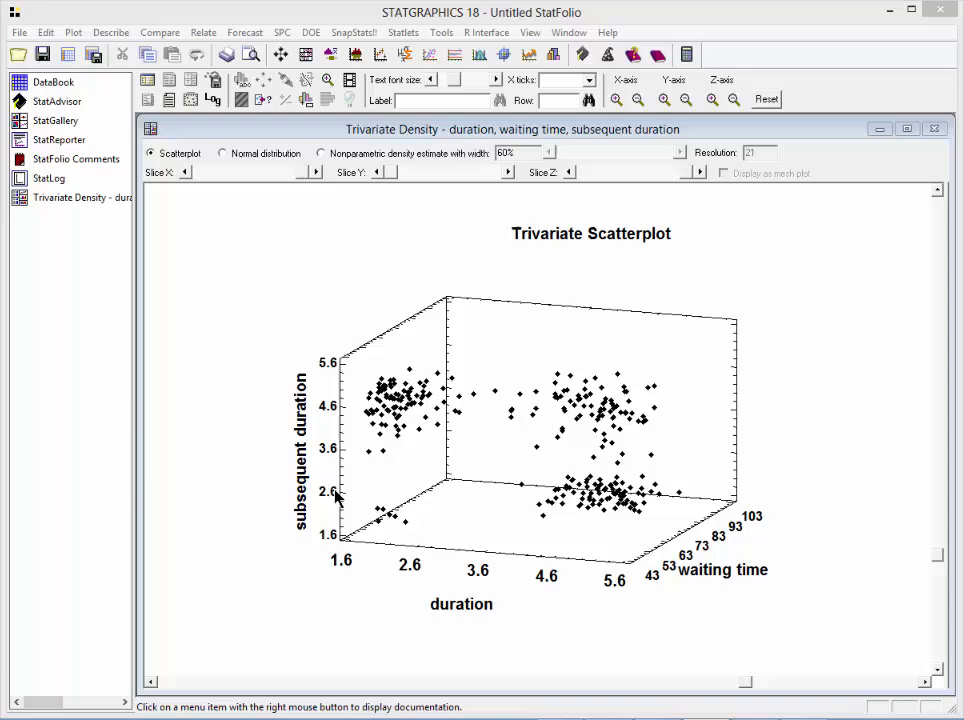
mouse_move(938, 406)
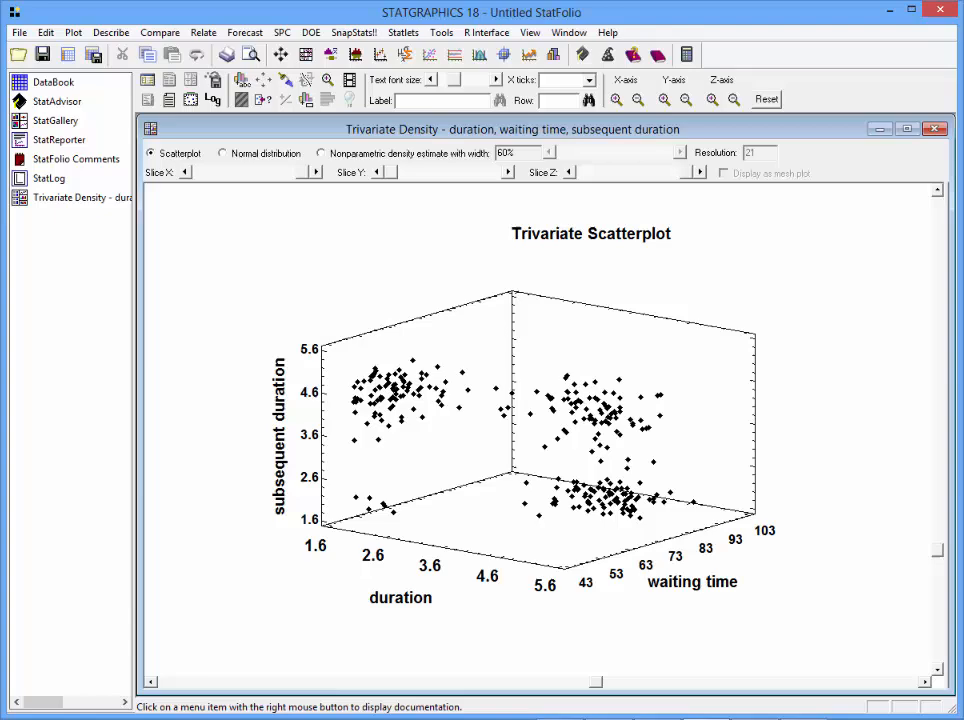
mouse_move(503, 540)
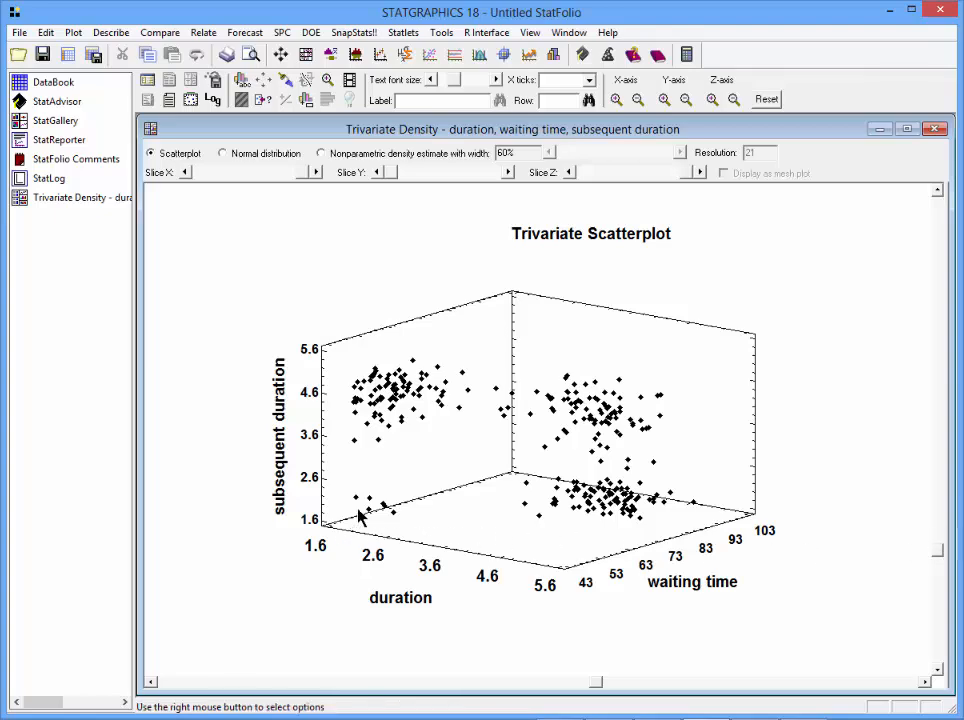
mouse_move(370, 512)
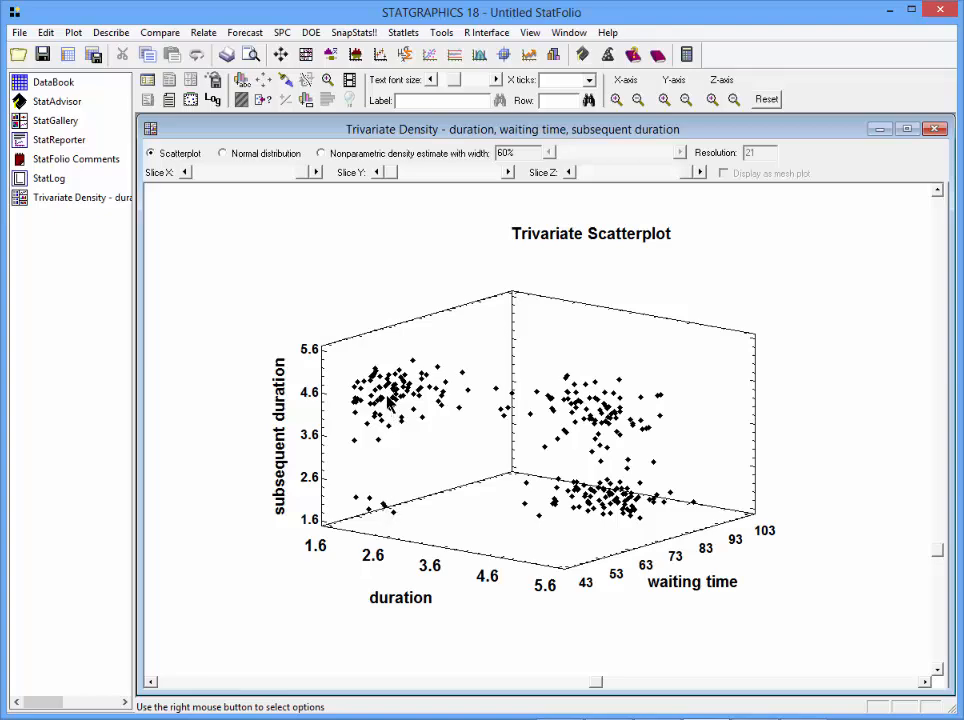
mouse_move(388, 405)
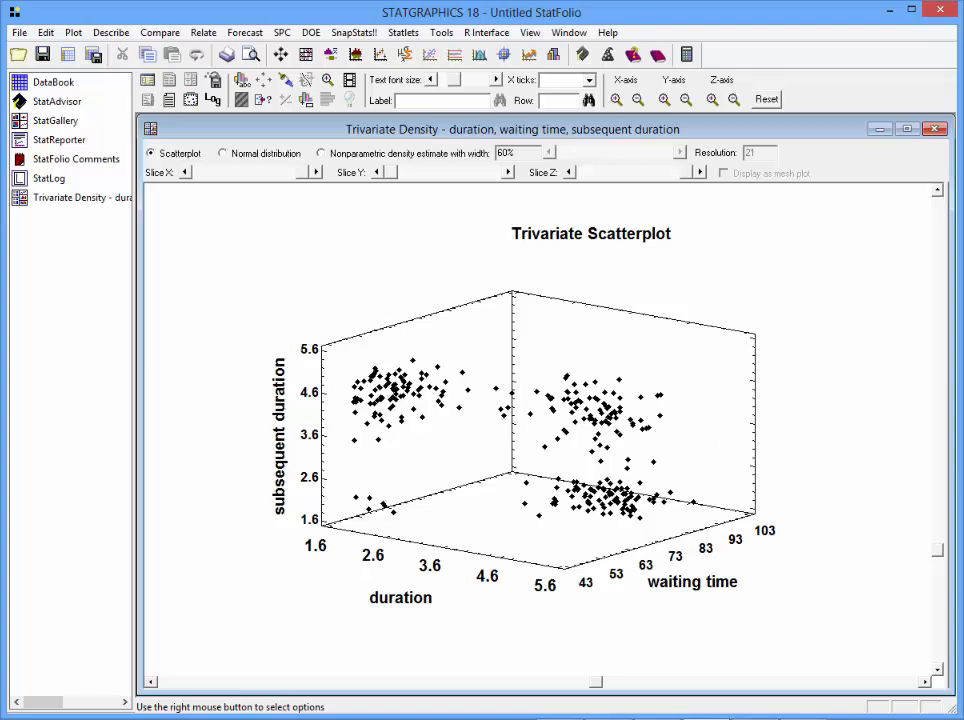
mouse_move(845, 601)
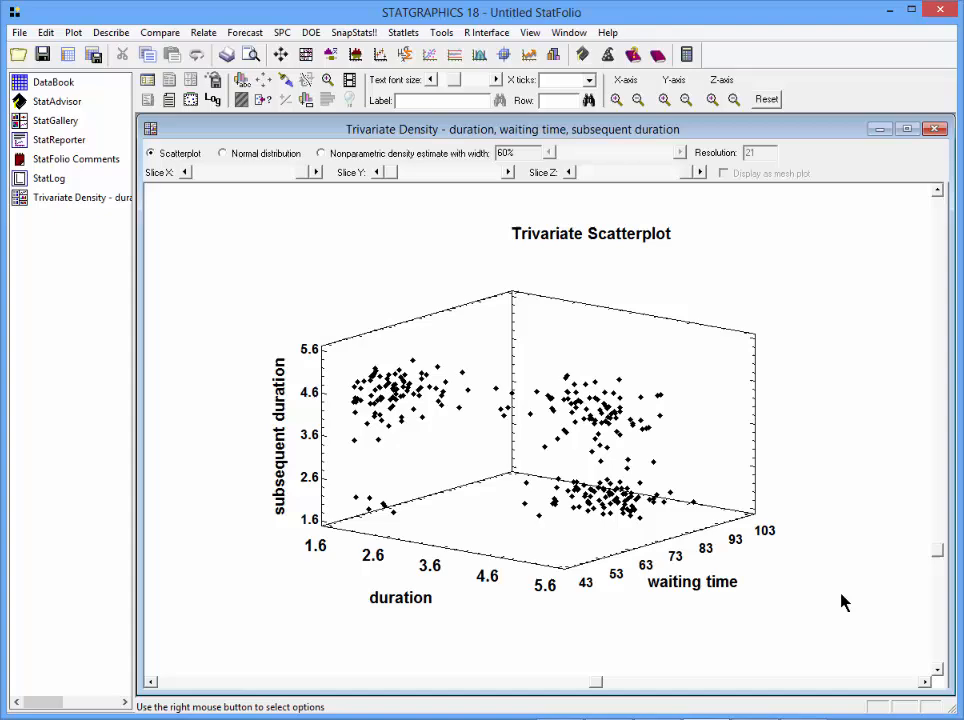
mouse_move(479, 581)
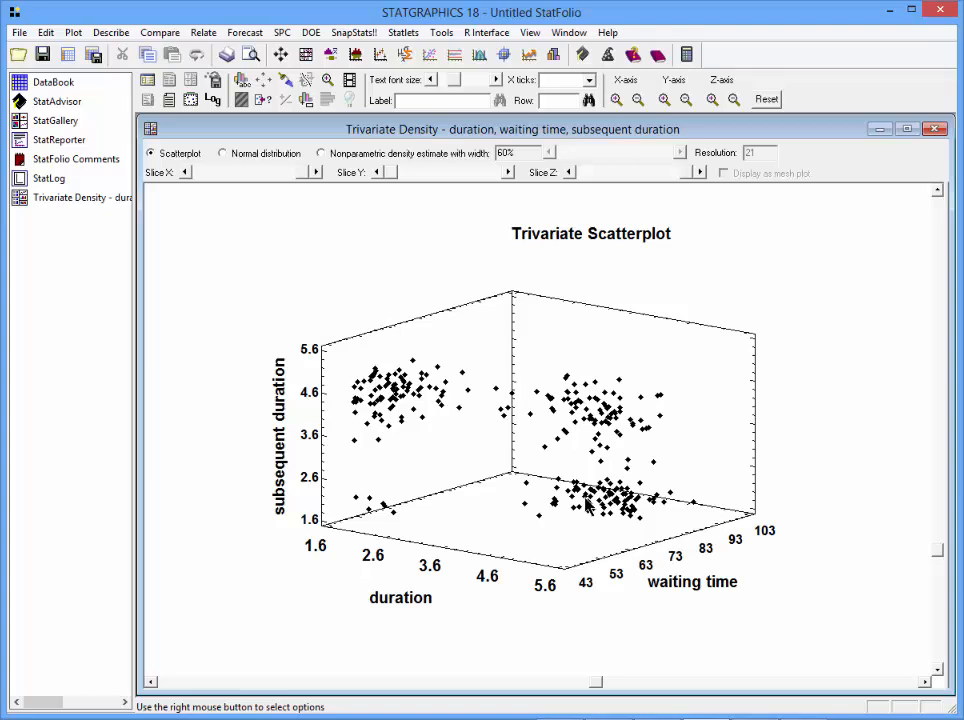
mouse_move(605, 418)
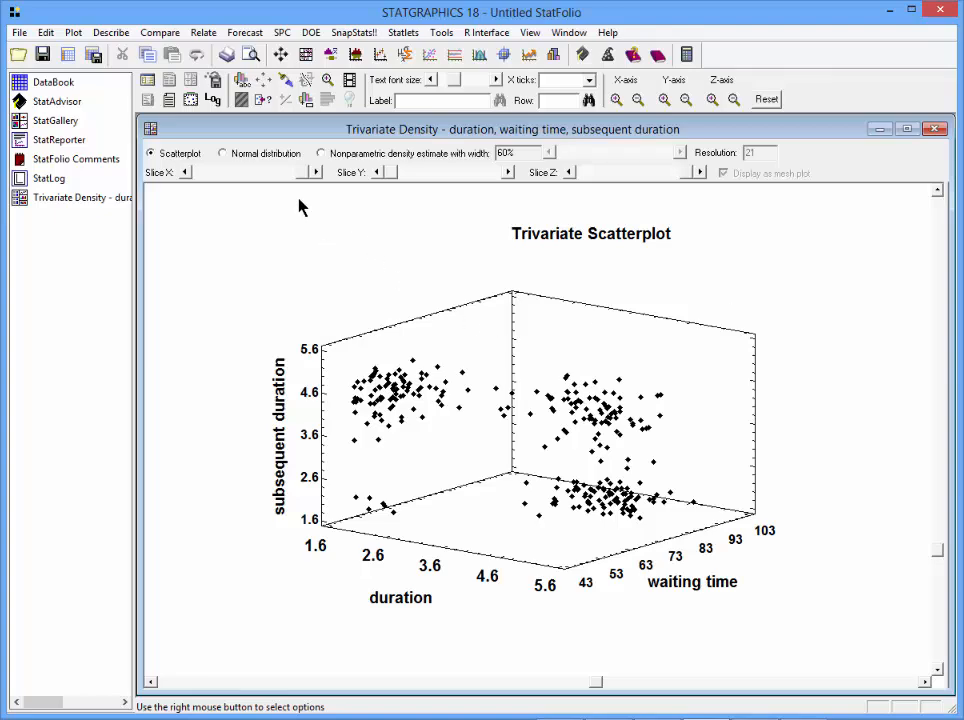
Switch the density estimate to a fitted Normal distribution displayed as a colour-coded mesh plot
click(222, 153)
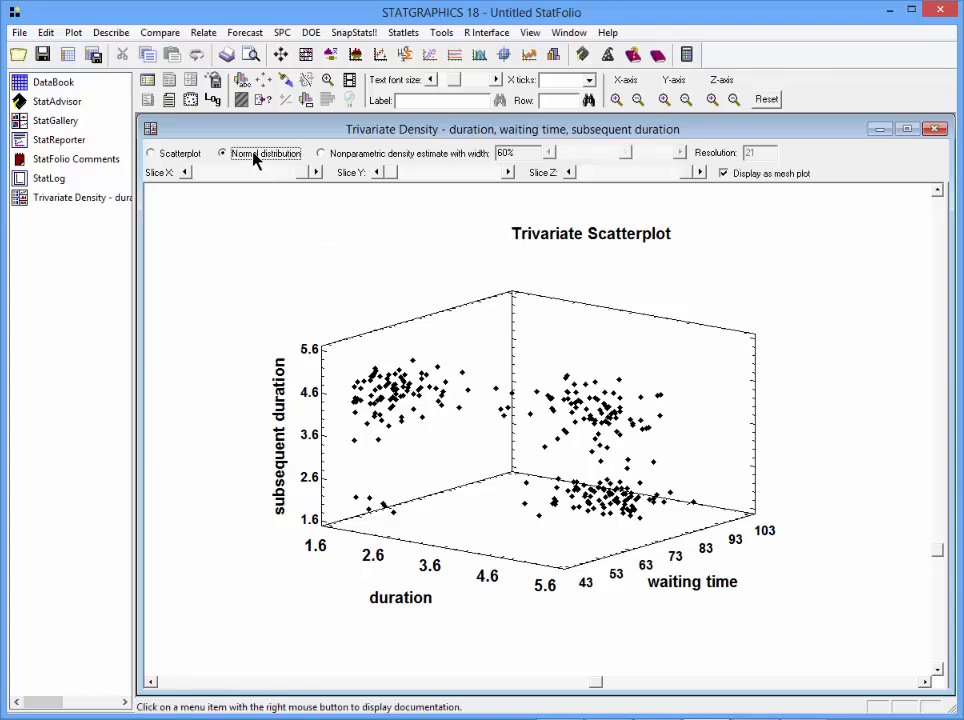
click(222, 153)
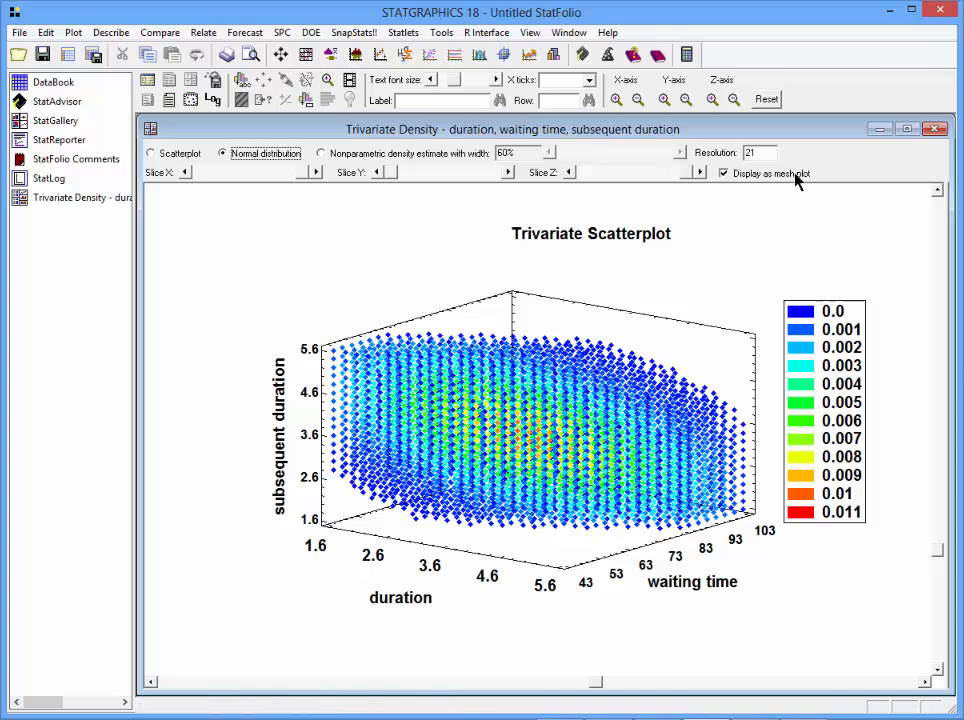
mouse_move(617, 380)
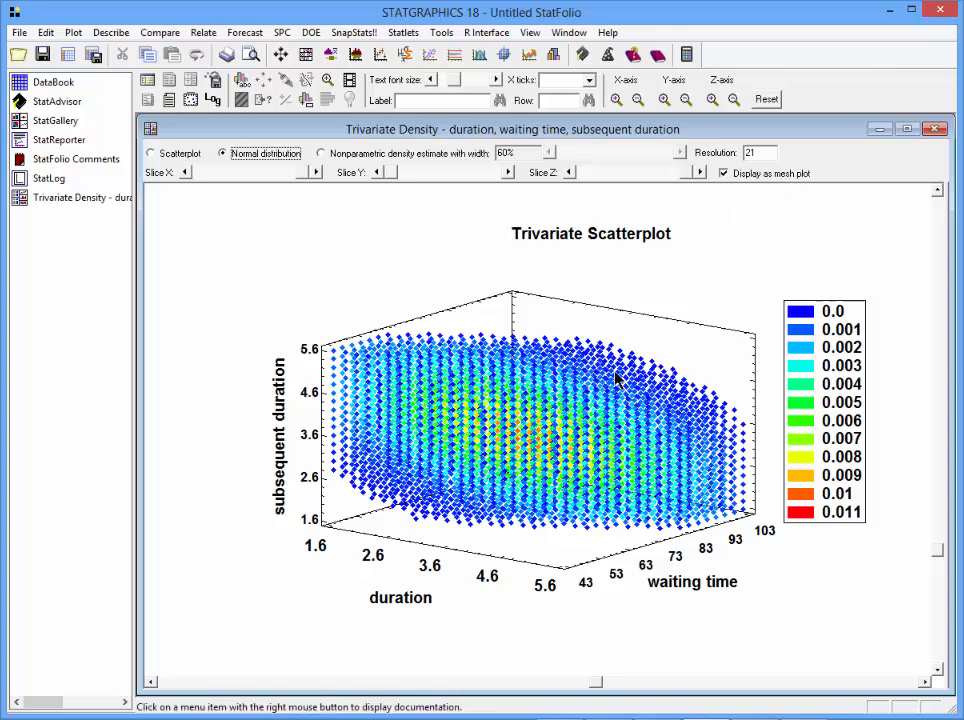
mouse_move(528, 444)
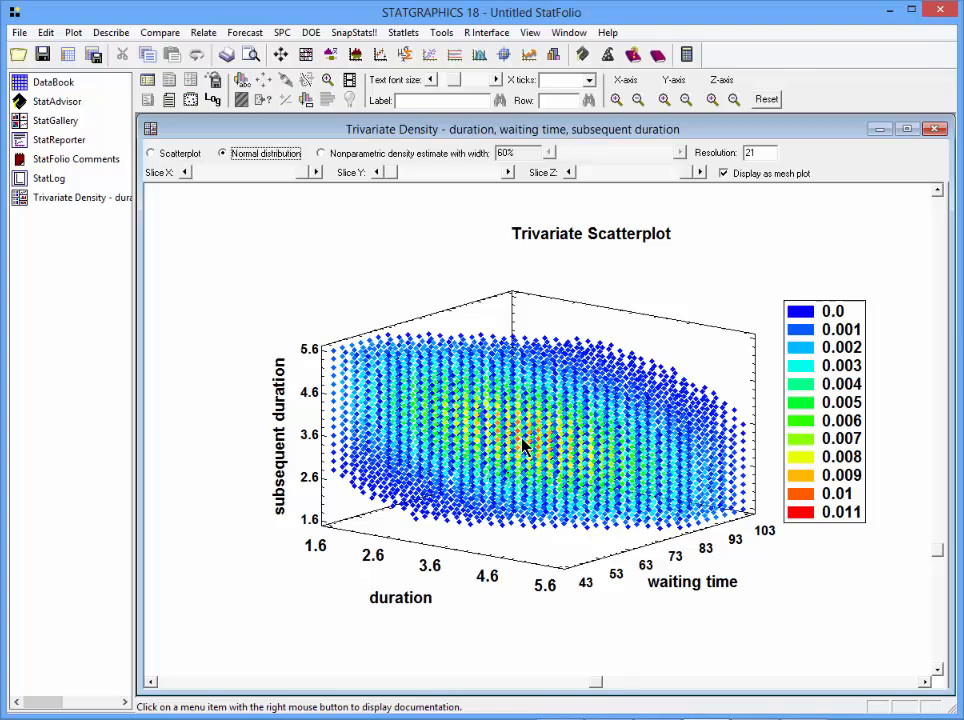
mouse_move(535, 446)
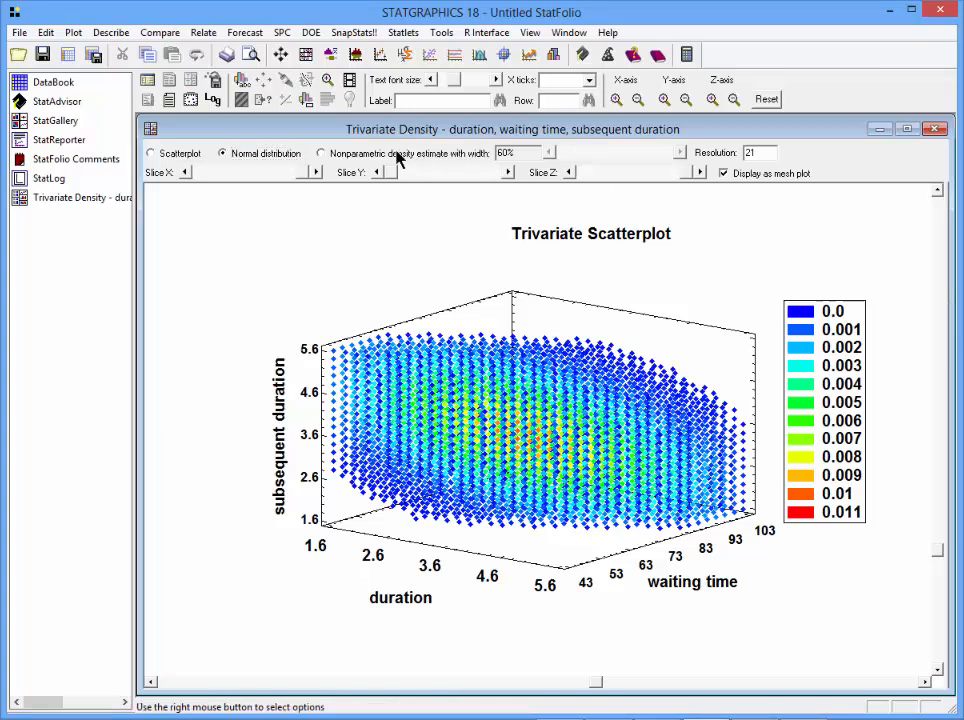
Switch to a nonparametric density estimate and narrow its smoothing width so the legend maximum reaches 0.022
click(321, 153)
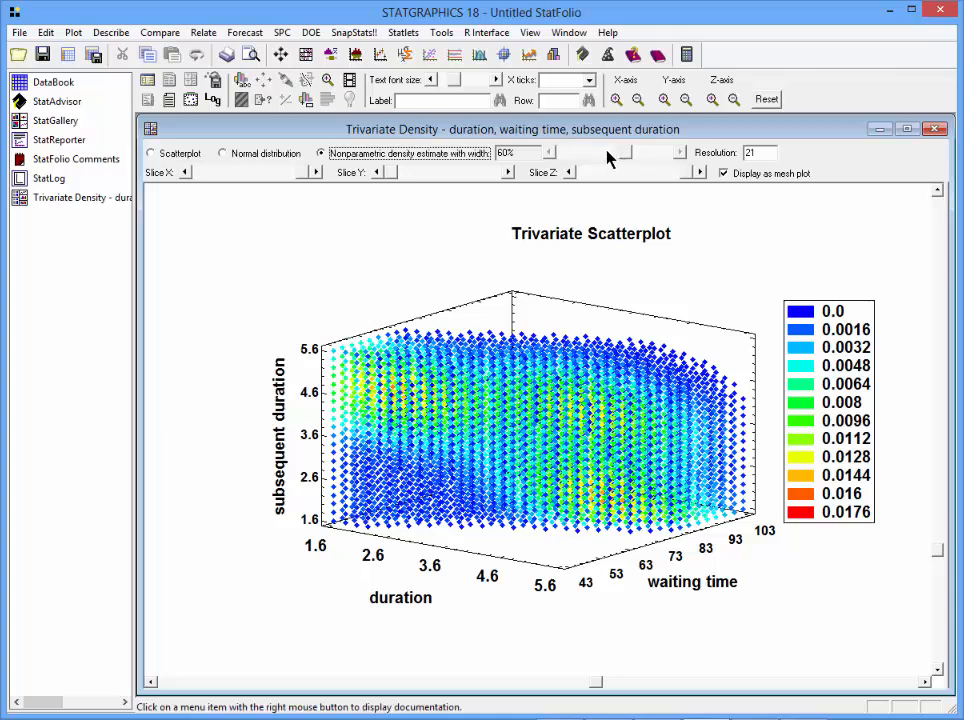
click(585, 152)
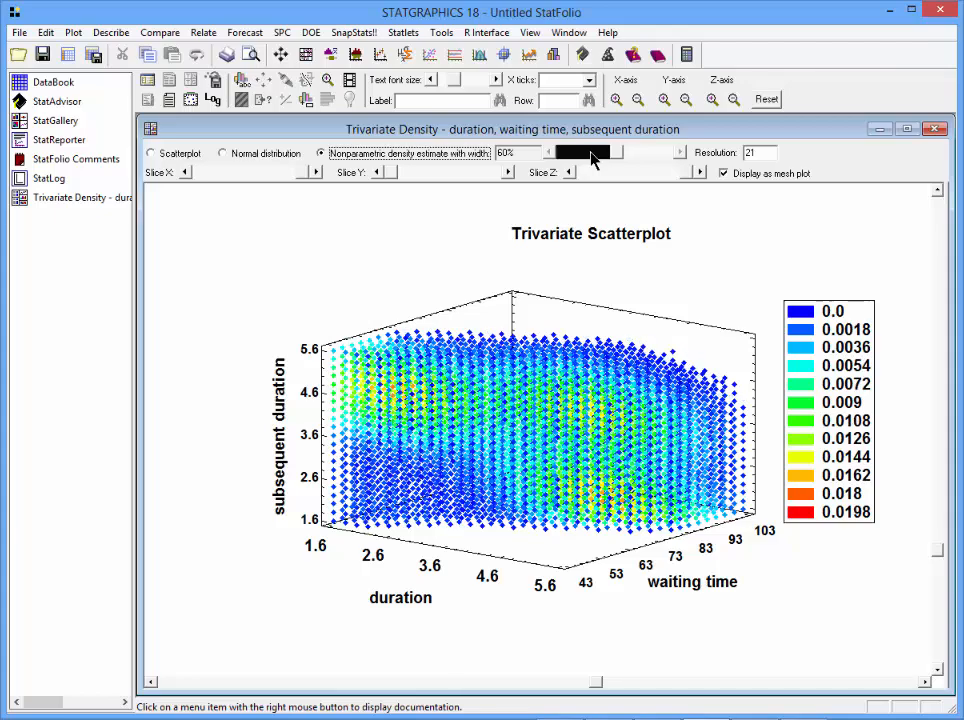
drag(595, 152, 580, 152)
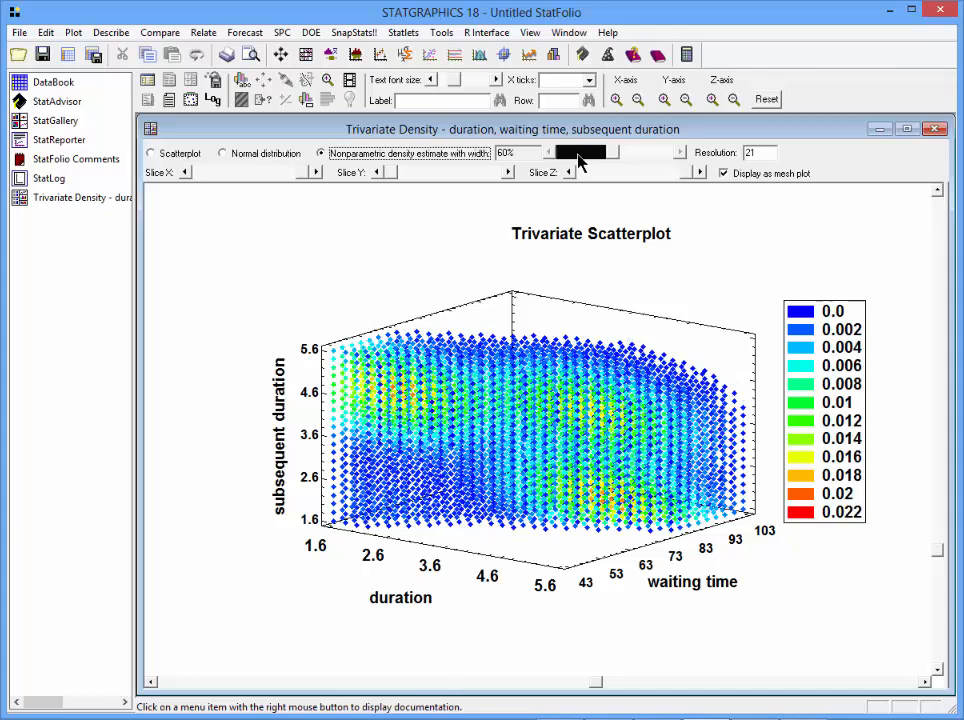